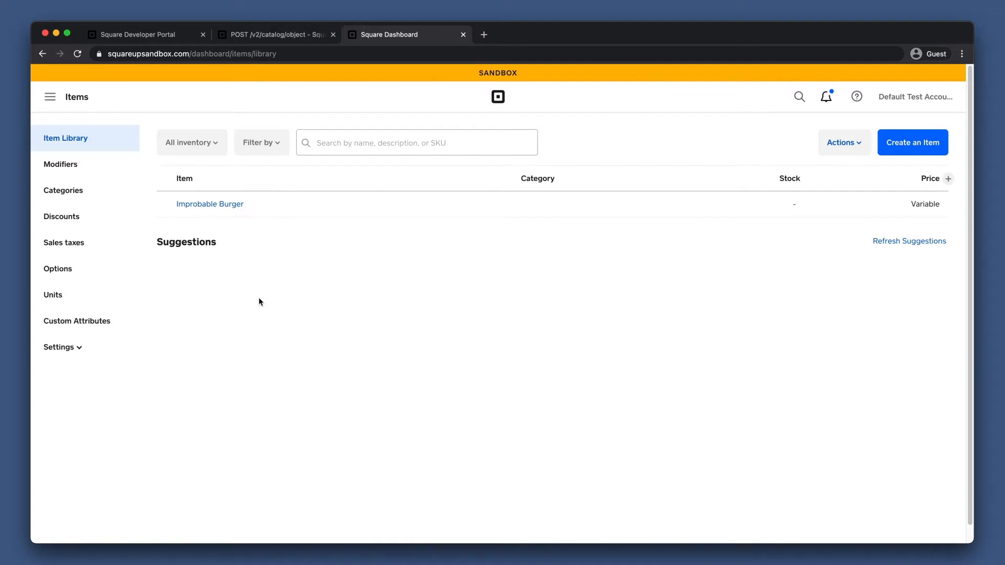
pyautogui.moveTo(229, 205)
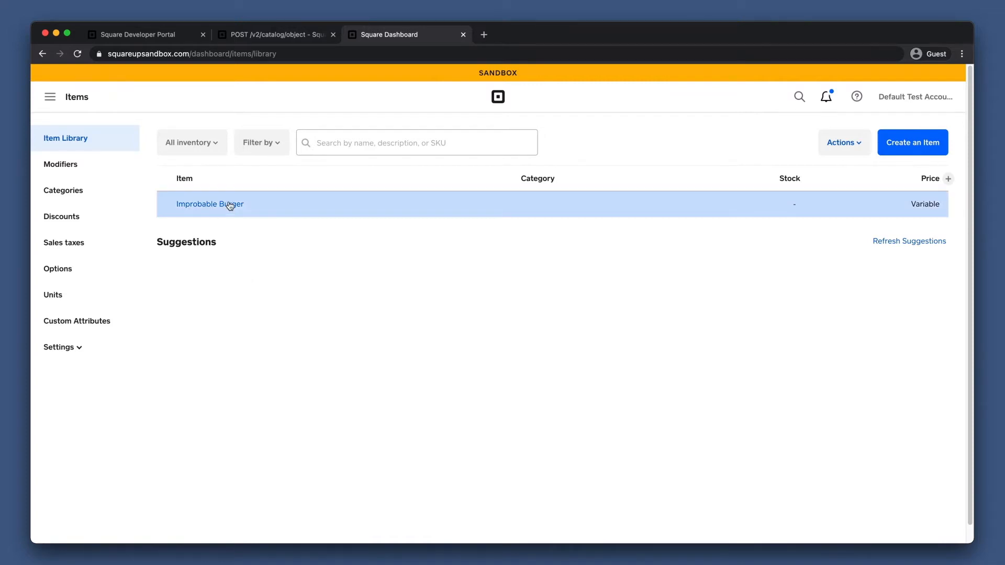
# Open the Improbable Burger item from the Item Library for editing.
pyautogui.click(210, 205)
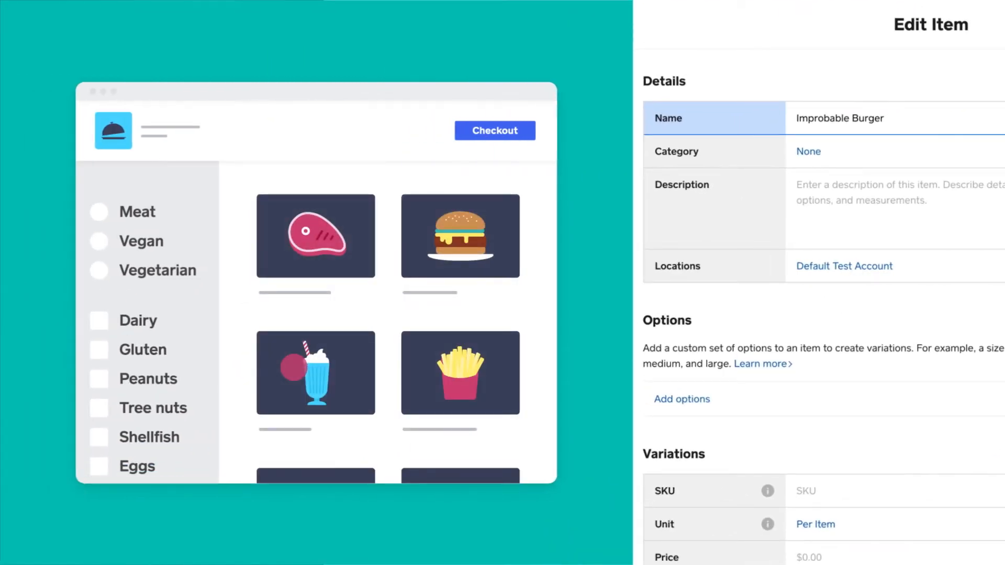
# Set the Dietary Category custom attribute to Vegan.
pyautogui.scroll(-3)
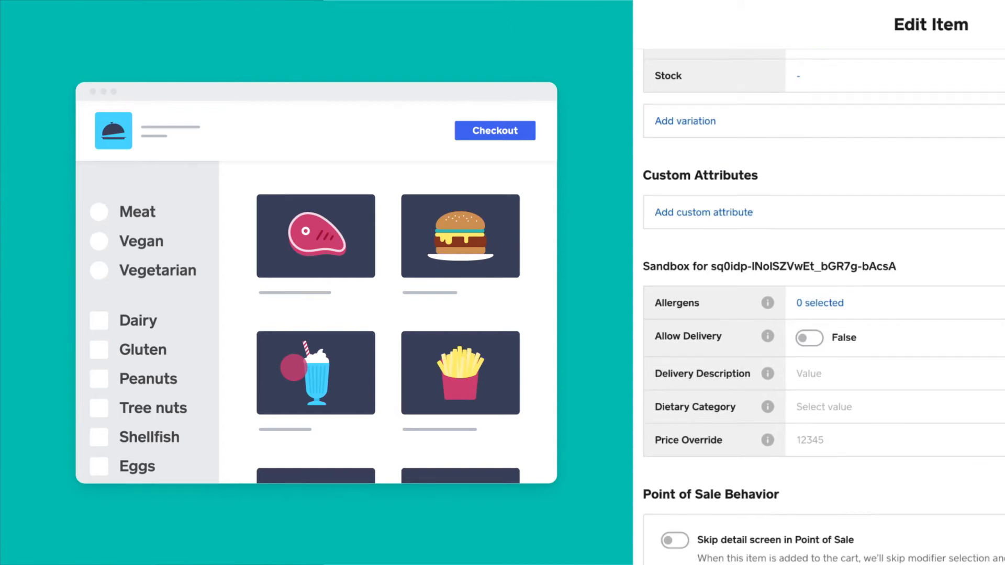
pyautogui.moveTo(846, 409)
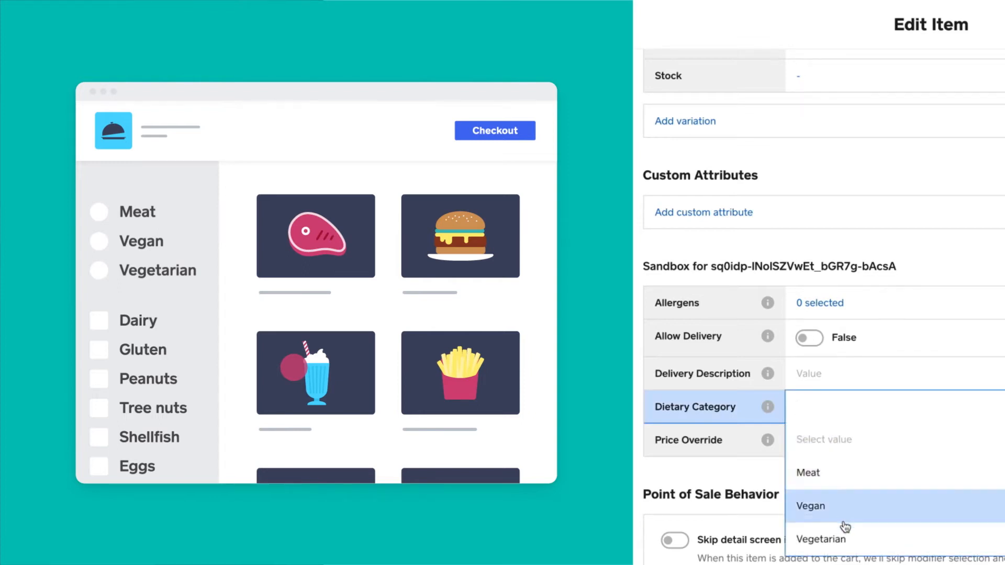
pyautogui.click(809, 507)
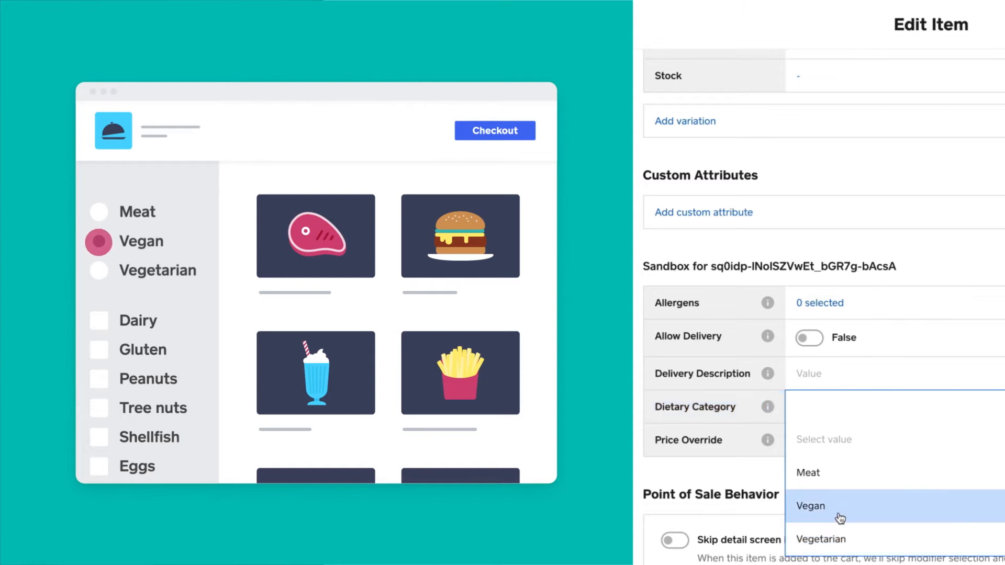
pyautogui.click(839, 506)
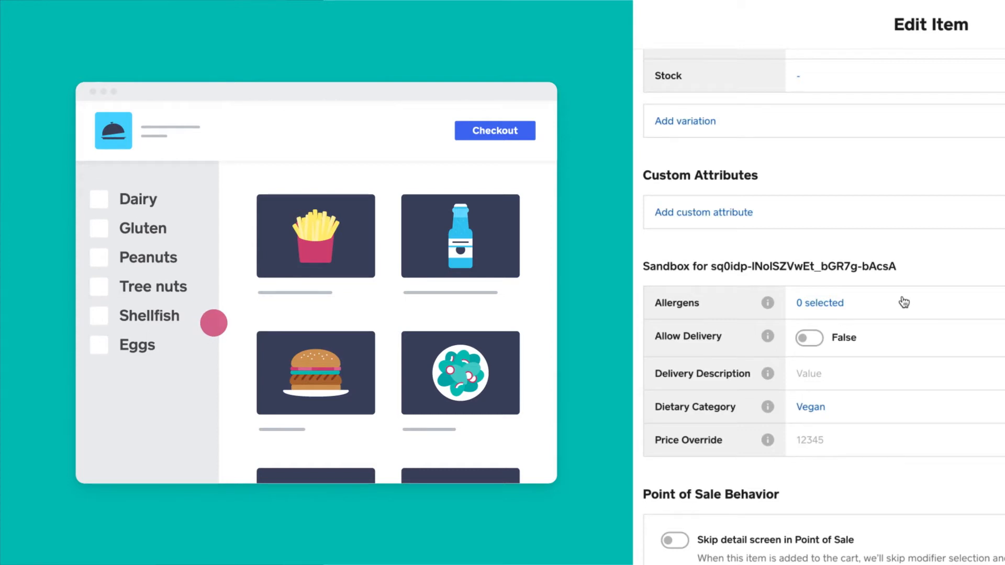
# Mark Gluten as the burger's only allergen and confirm the selection.
pyautogui.click(819, 302)
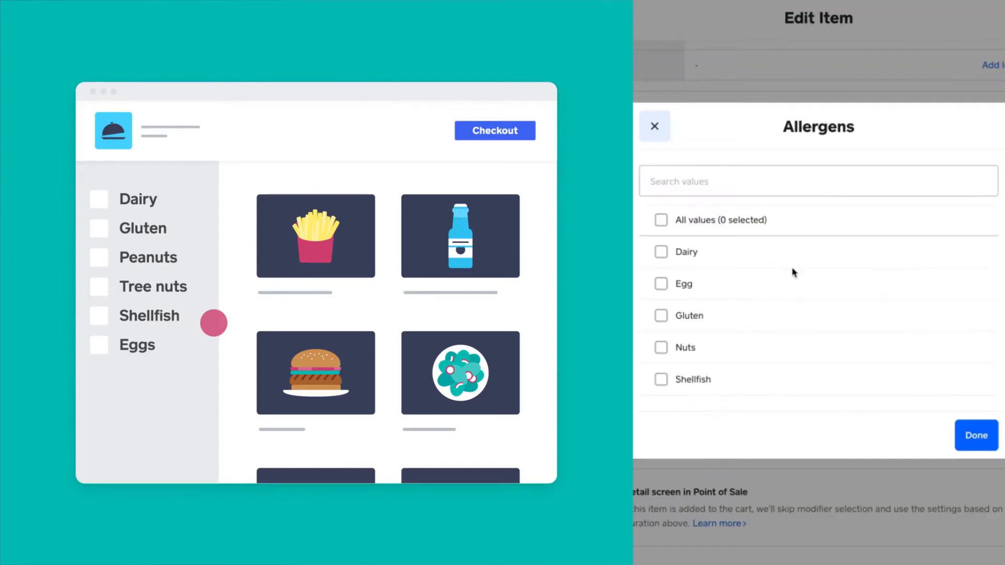
pyautogui.click(660, 315)
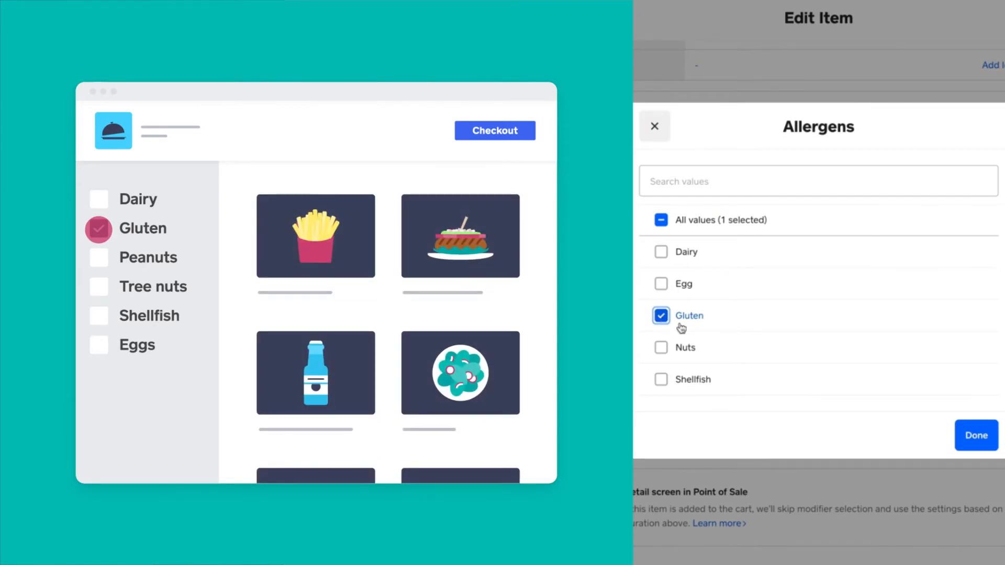
pyautogui.click(976, 435)
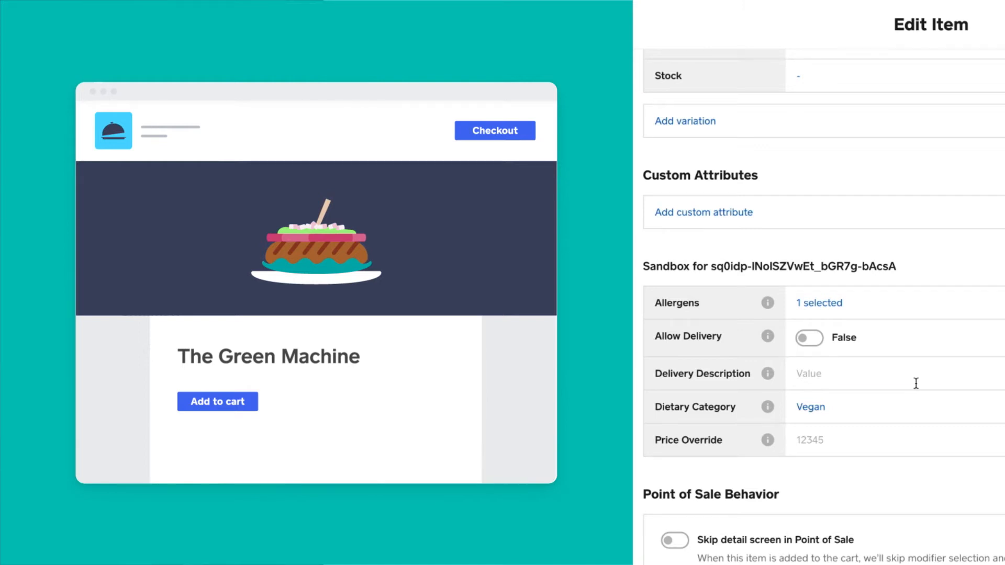
# Enter the plant-based patty delivery description, a 15.00 price override, and turn on Allow Delivery.
pyautogui.write('A plant based')
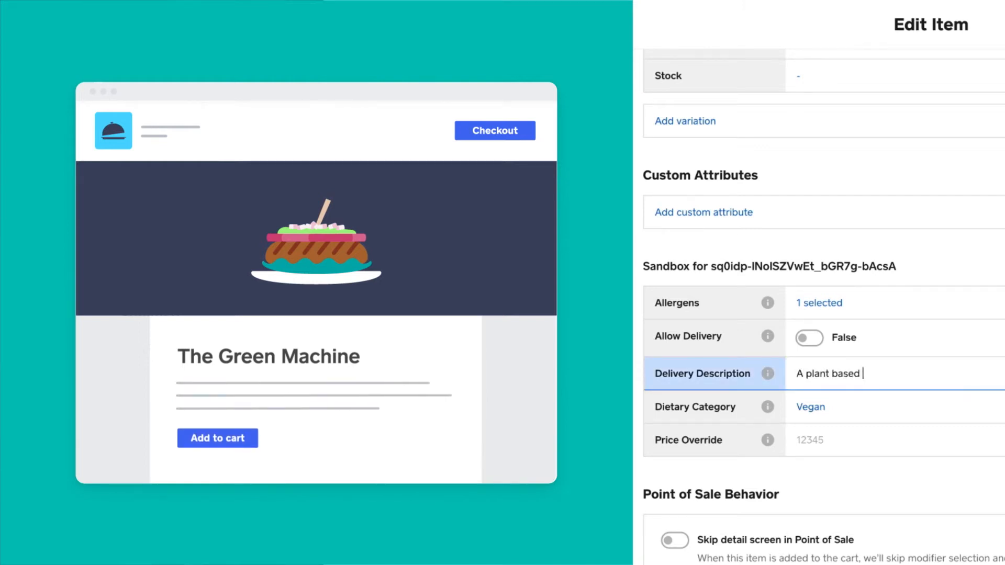
pyautogui.write('patty that tastes almost like a r')
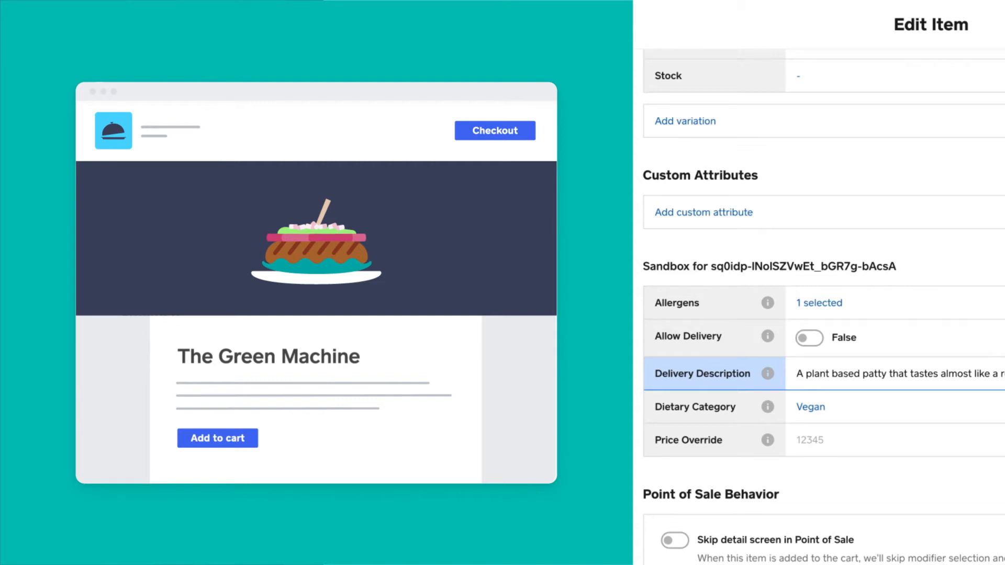
pyautogui.click(832, 440)
pyautogui.write('15')
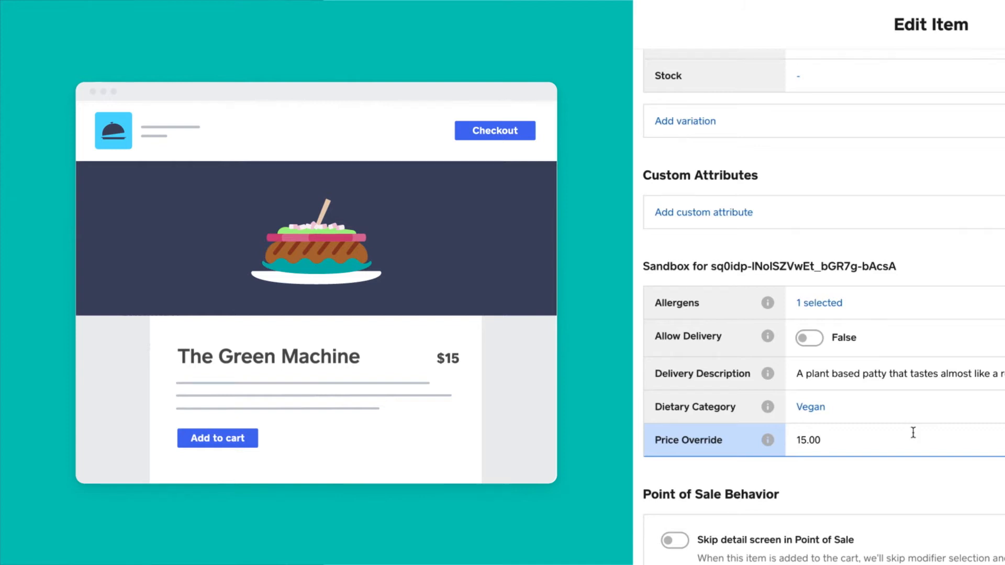
pyautogui.click(809, 338)
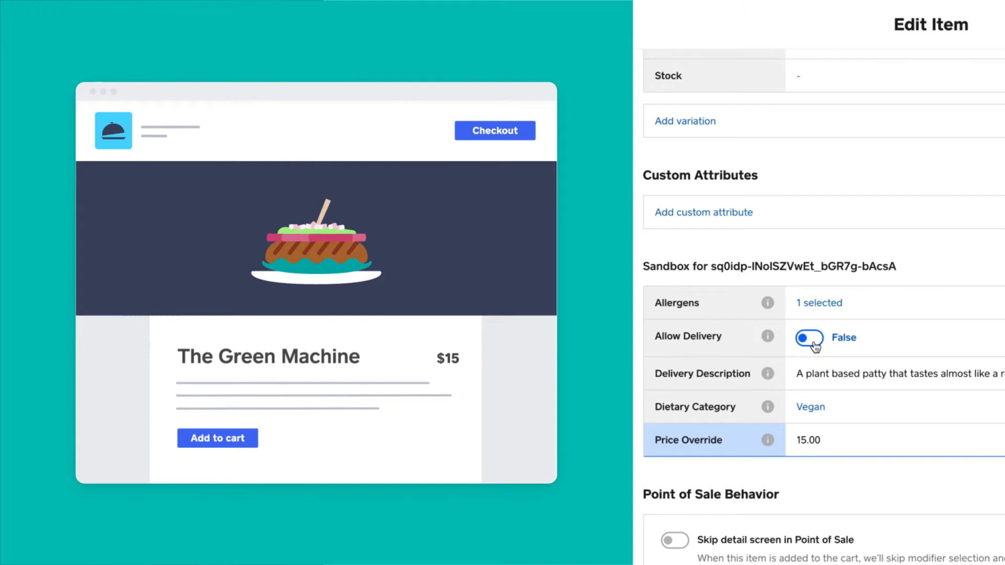
pyautogui.click(808, 338)
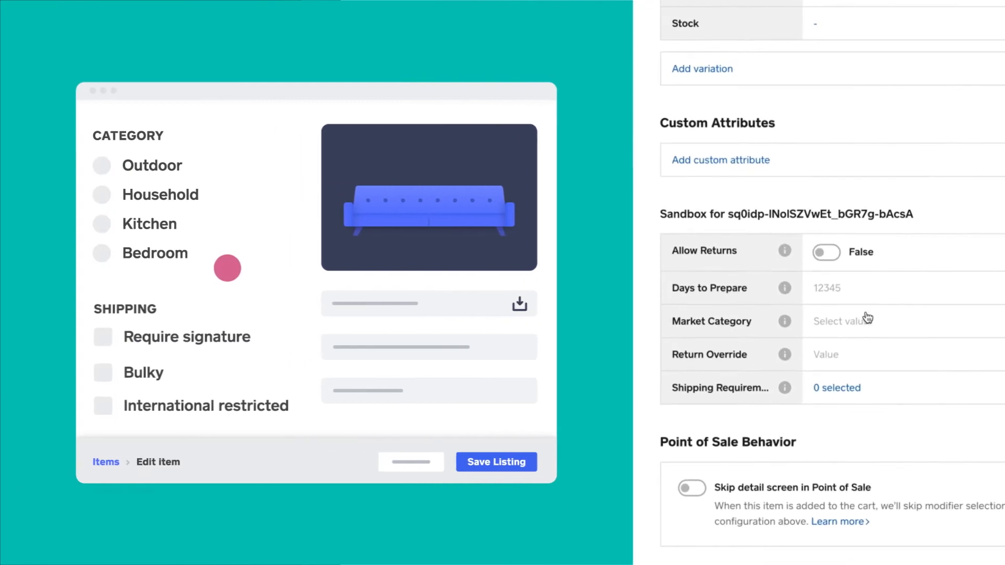
# Set Market Category to Household and bring up the Shipping Requirements choices.
pyautogui.click(842, 322)
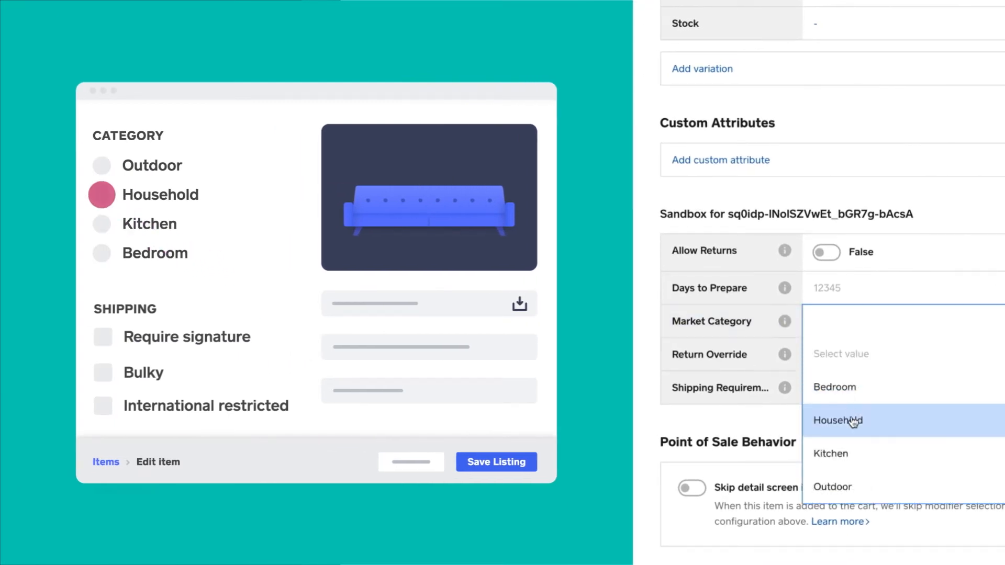
pyautogui.click(837, 421)
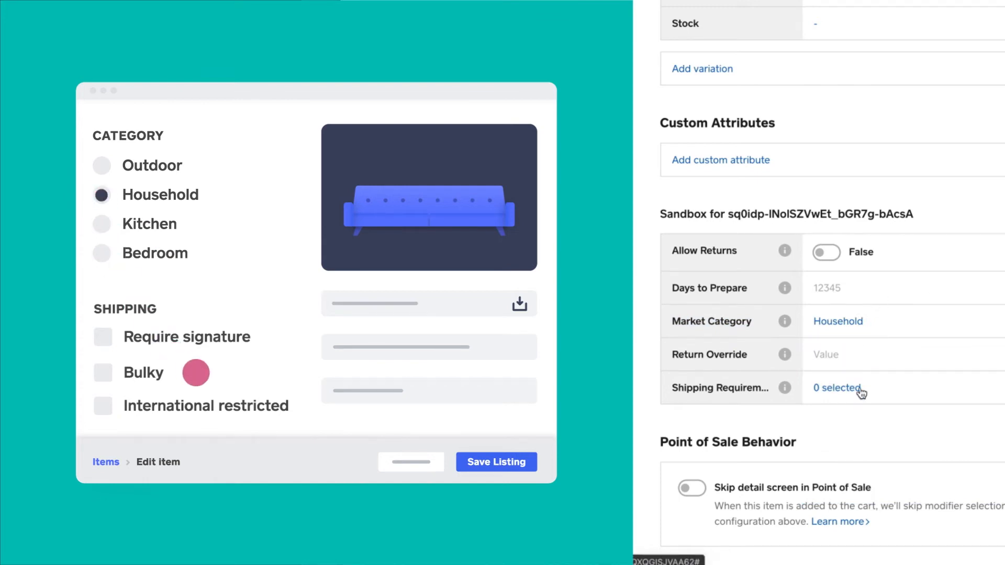
pyautogui.click(836, 387)
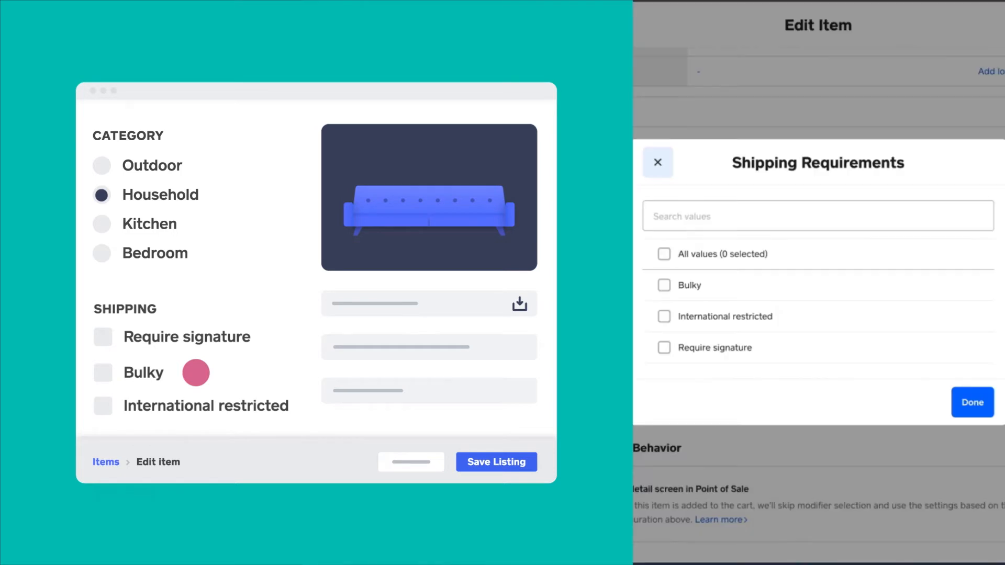
pyautogui.moveTo(187, 373)
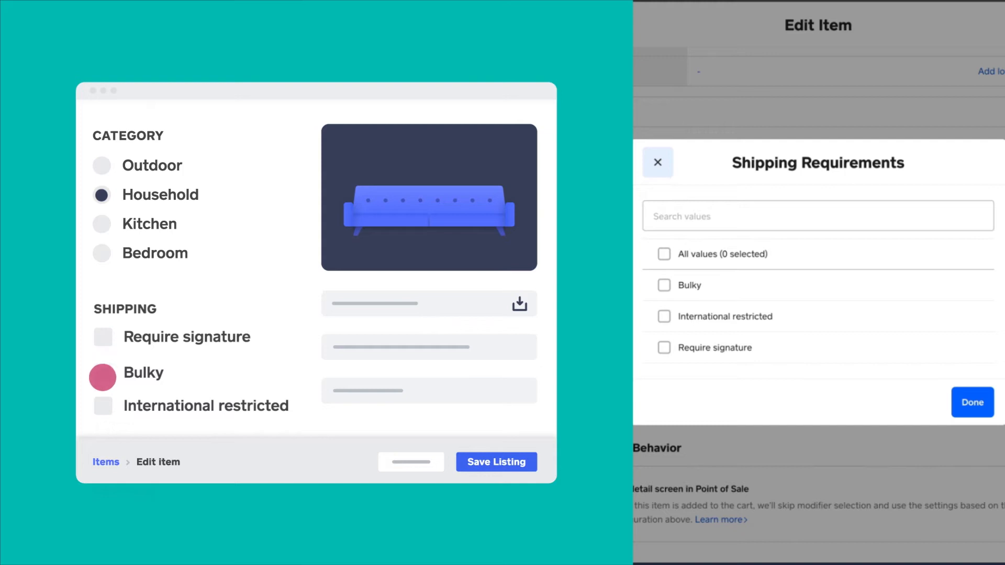
# Select Bulky and Require signature as shipping requirements and confirm.
pyautogui.click(103, 406)
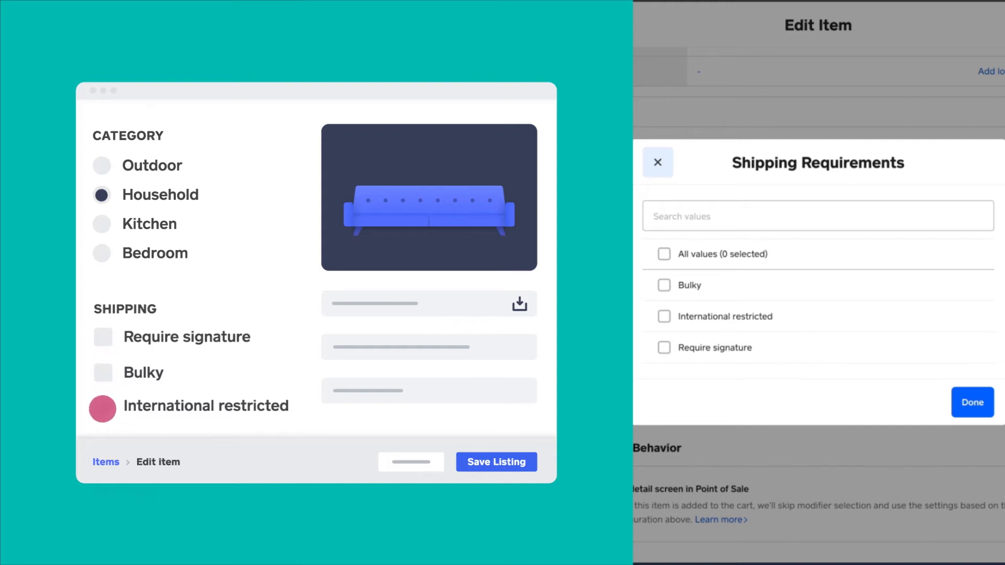
pyautogui.click(664, 284)
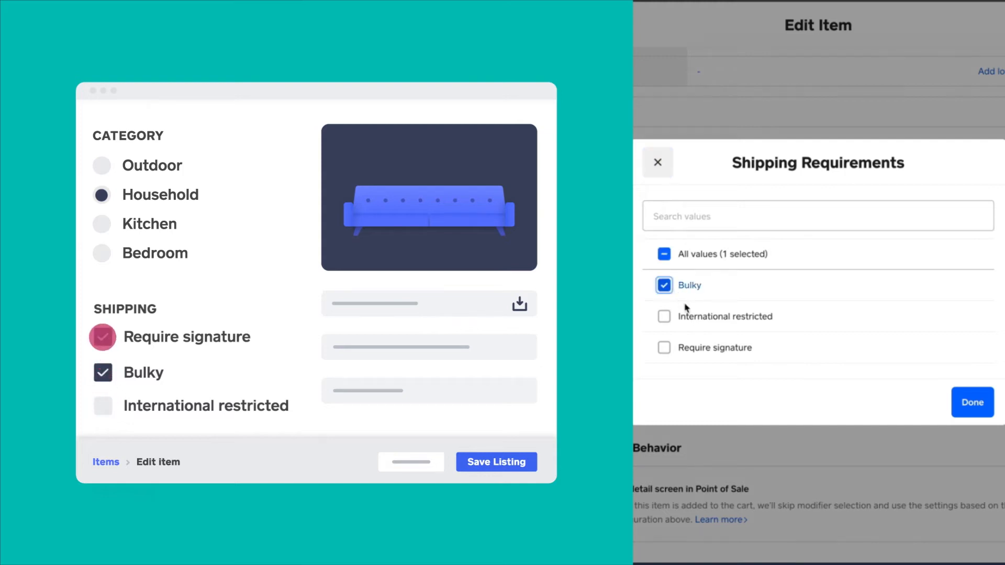
pyautogui.click(971, 402)
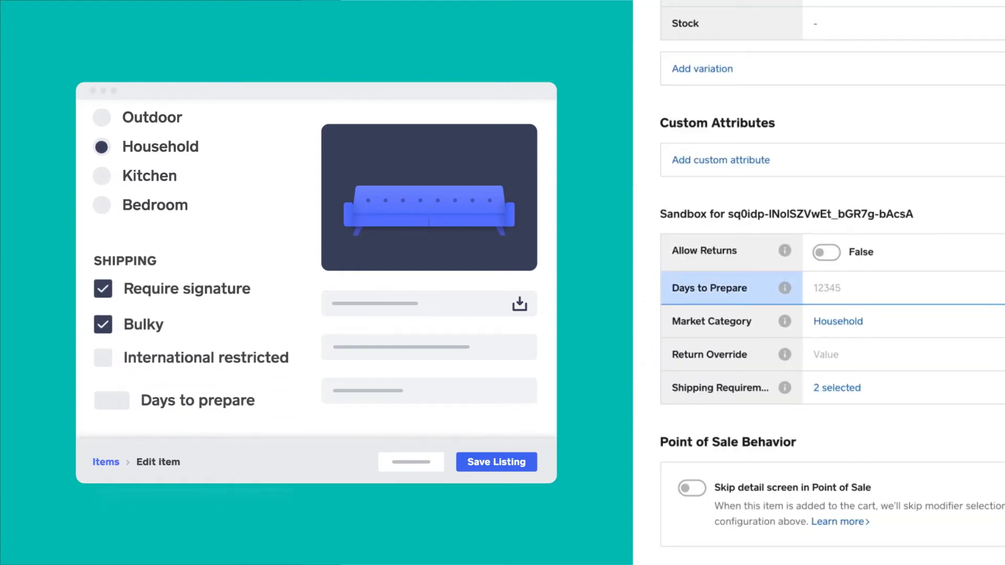
# Enter 5 in Days to Prepare and move to the Return Override field.
pyautogui.write('5')
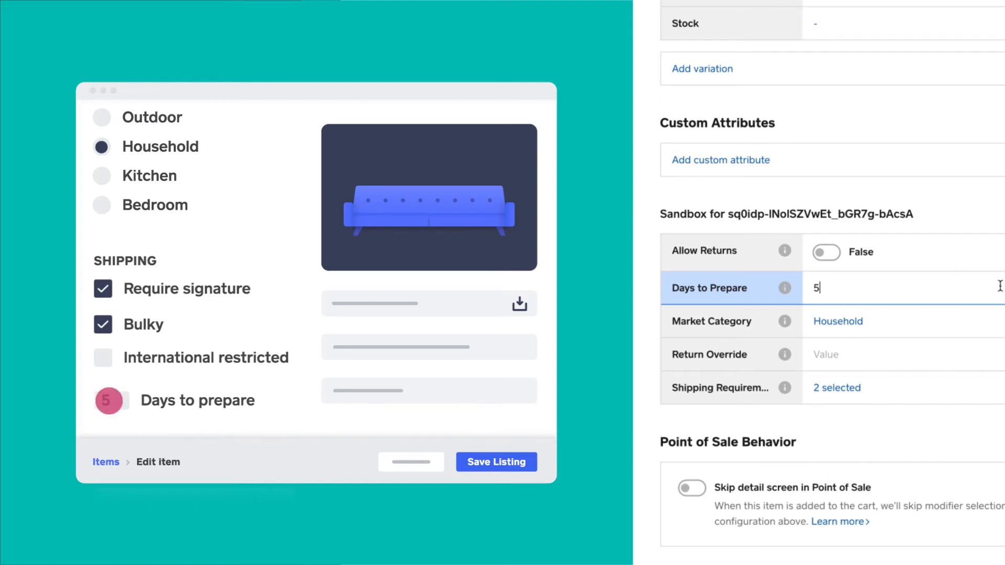
pyautogui.click(897, 355)
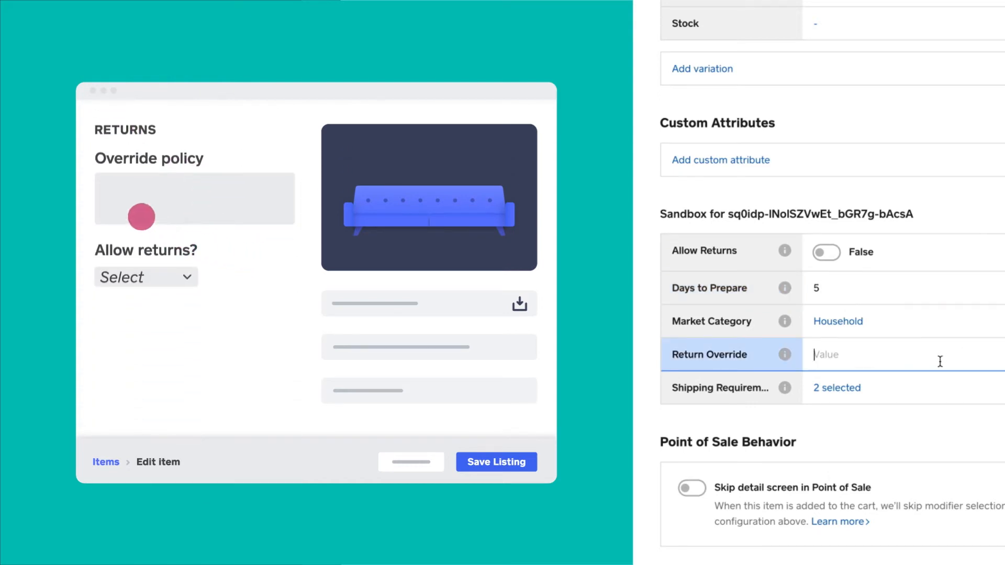
# Enter 'Not eligible for return if opened' as the Return Override and switch Allow Returns to True.
pyautogui.write('Not eligible for return if opened')
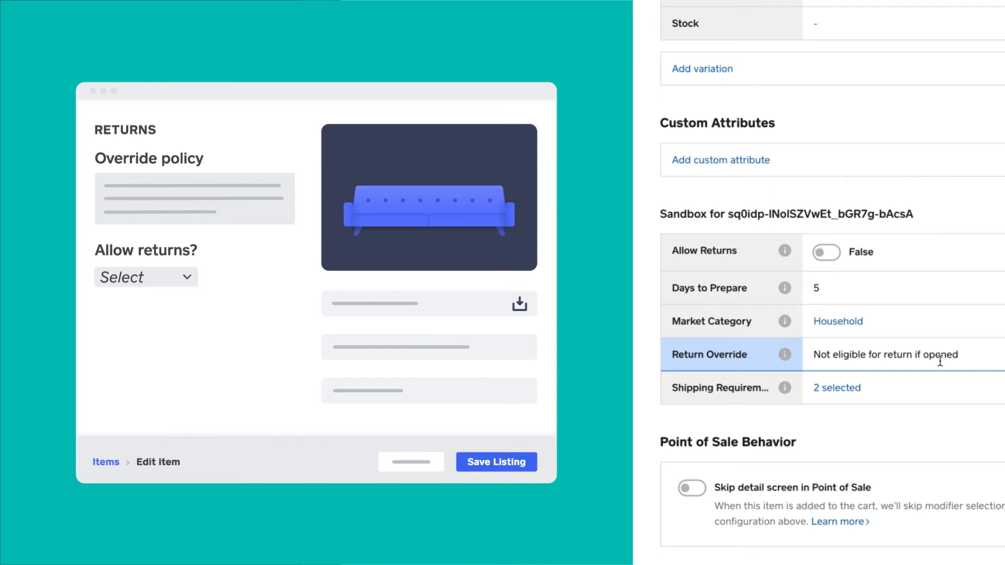
pyautogui.click(163, 277)
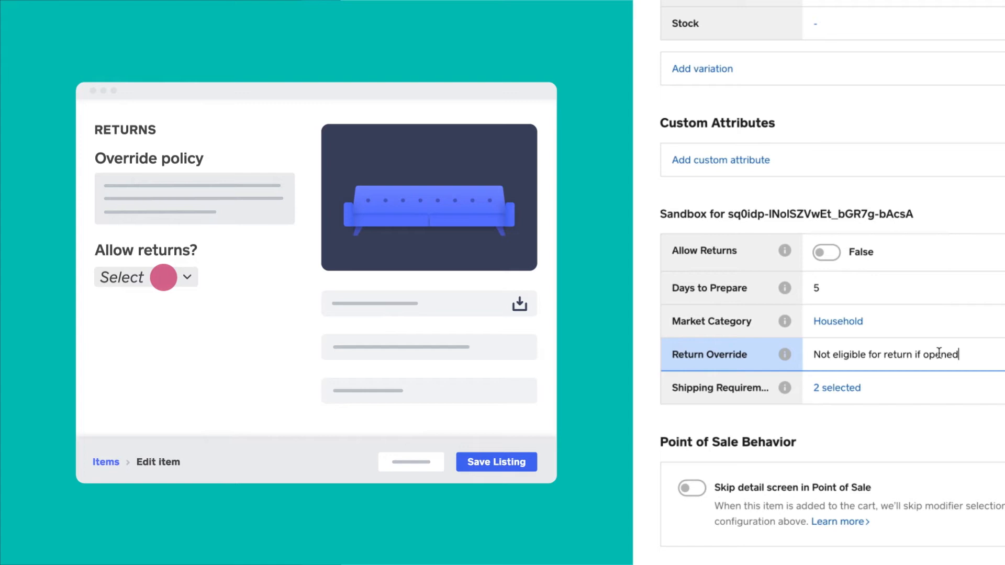
pyautogui.click(825, 253)
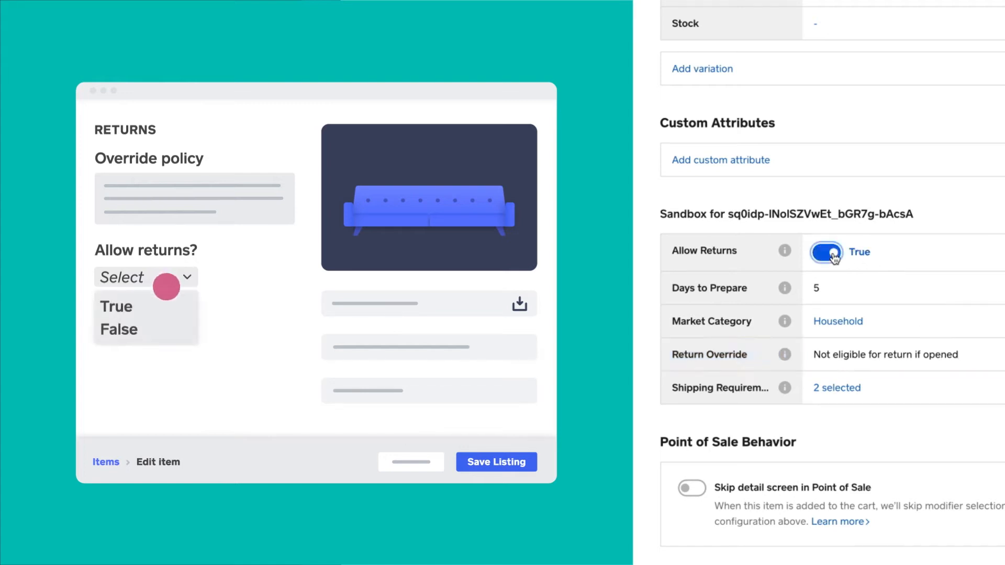